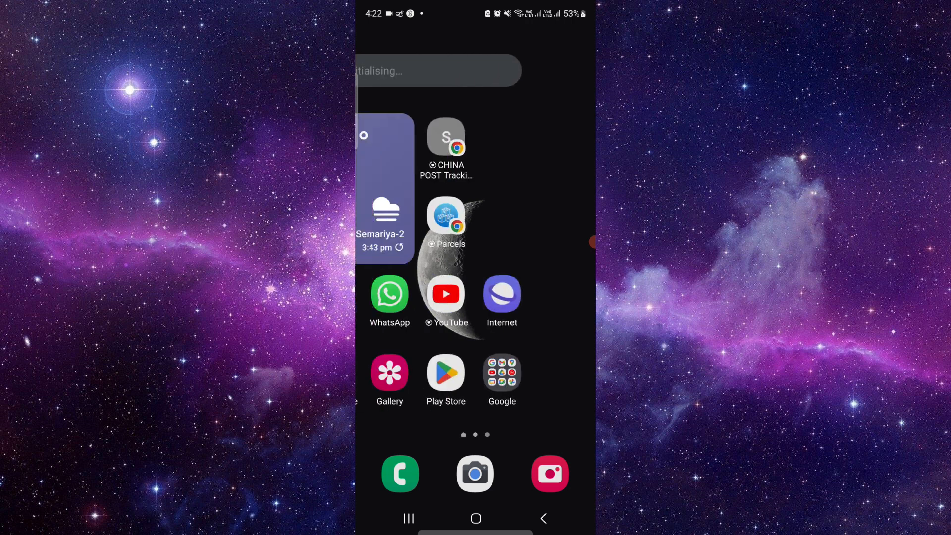
Launch the Google Play Store and begin a search for an app
click(445, 371)
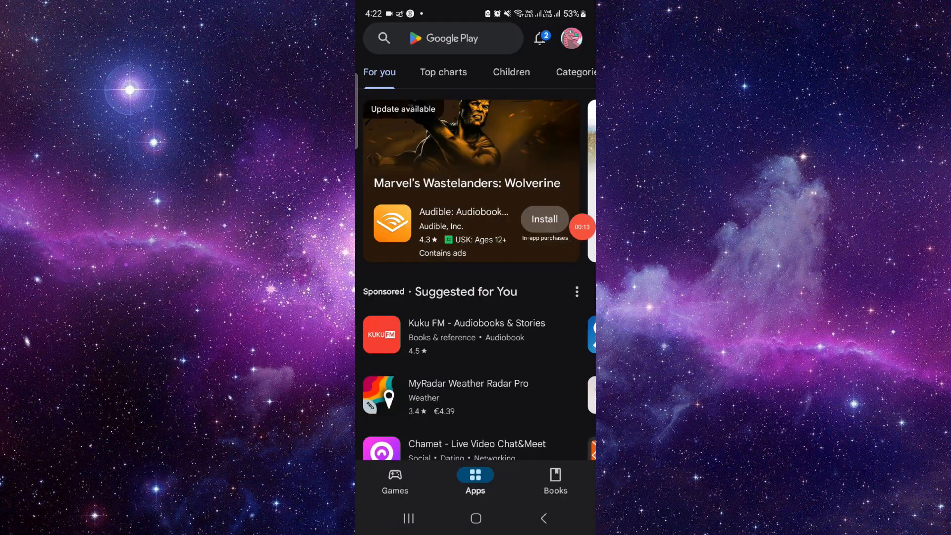
click(443, 39)
text(bm)
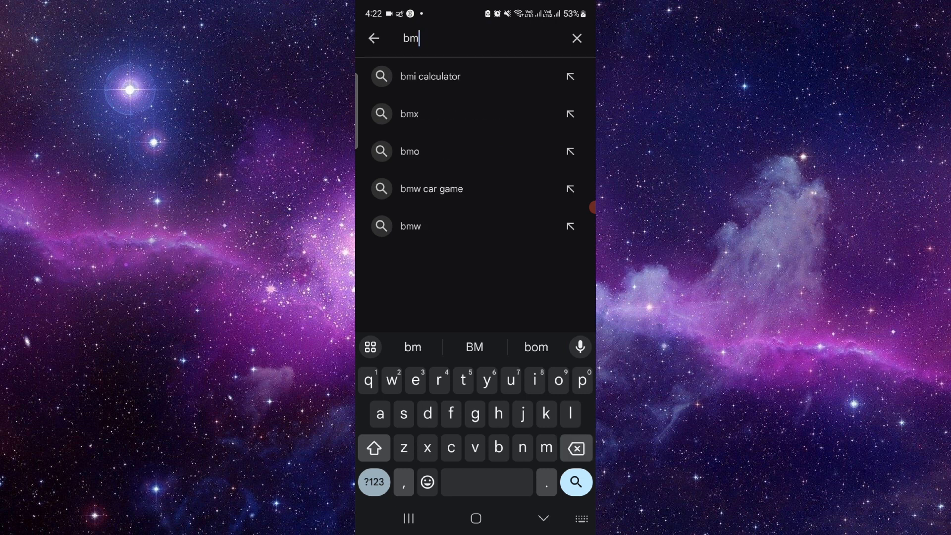
Search Google Play for 'bmo' to list the BMO apps
click(409, 151)
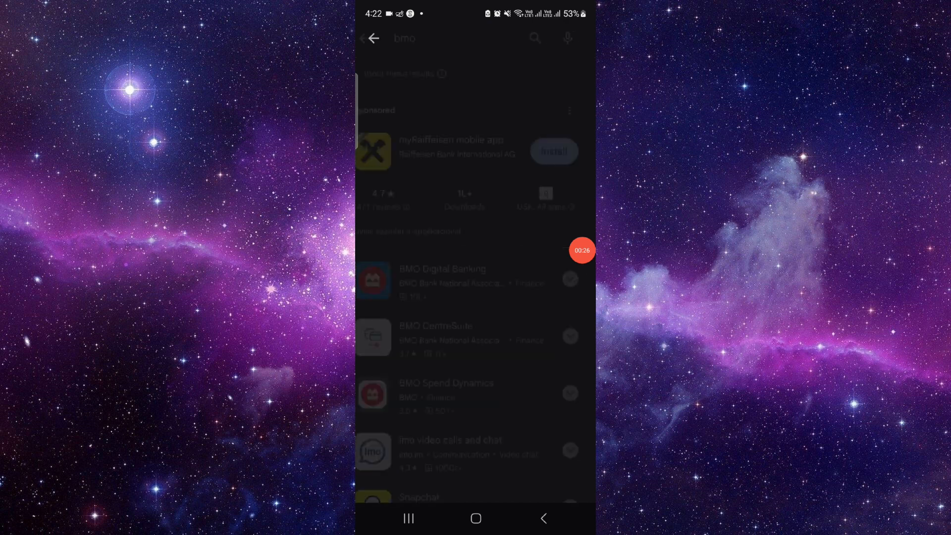
Start installing BMO Digital Banking, then cancel the pending download on its page
click(449, 279)
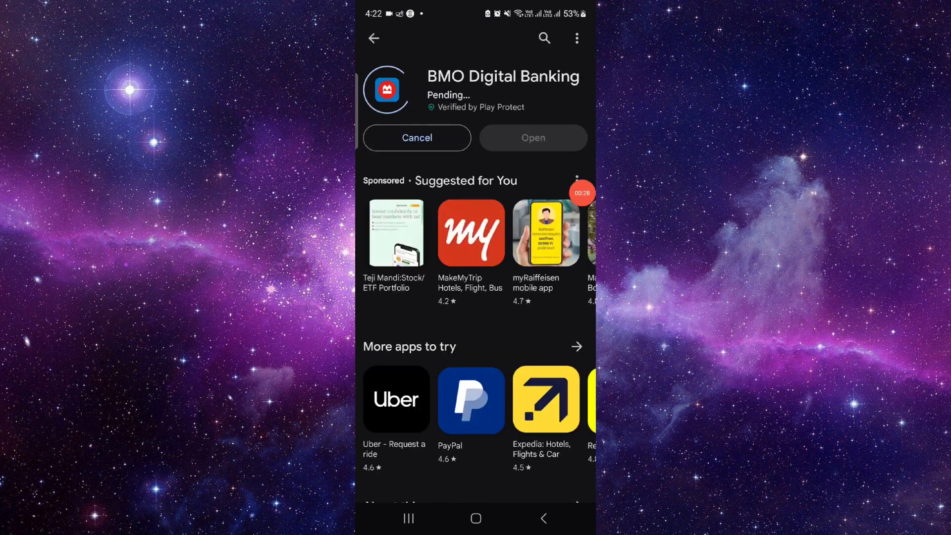
click(417, 138)
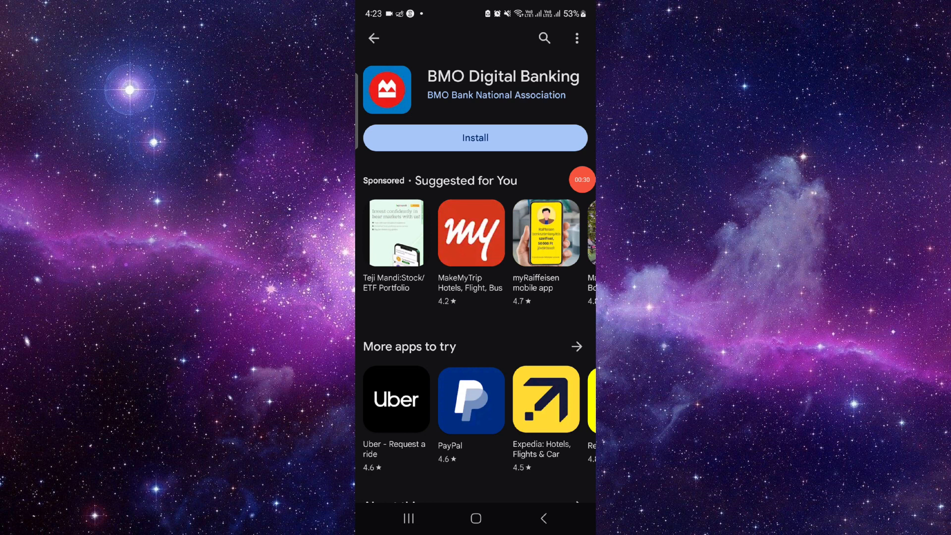